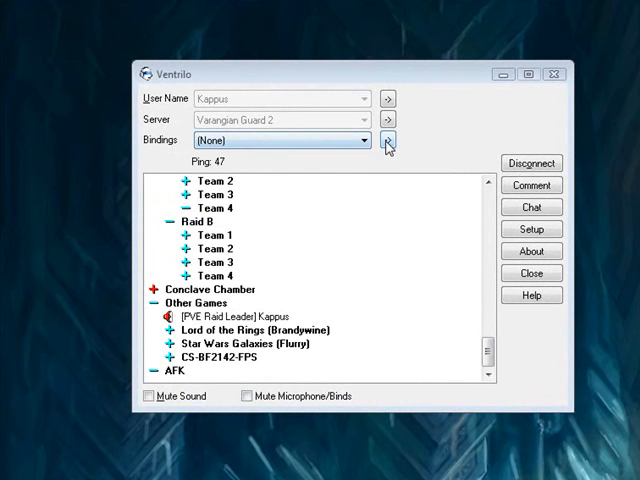
- Create a new, still empty bindings set named 'Raid' from the bindings setup
{"action": "left_click", "coordinate": [388, 140]}
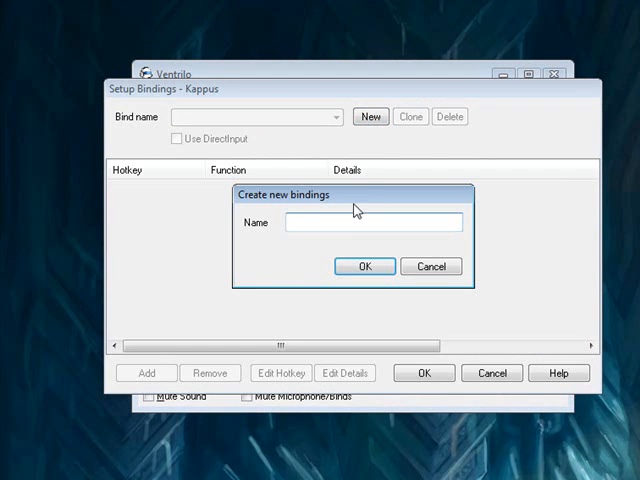
{"action": "type", "text": "Raid"}
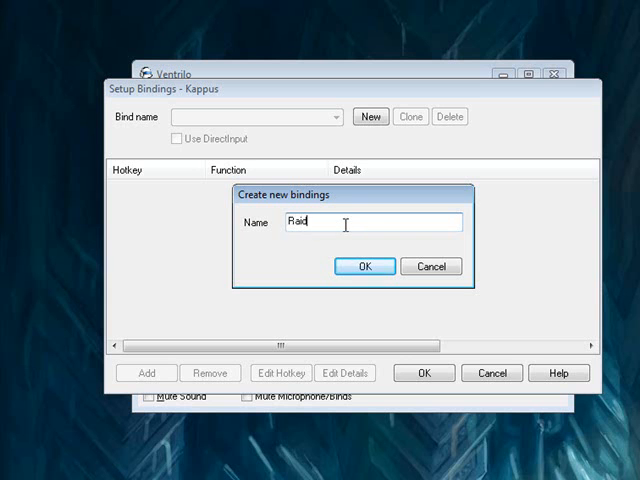
{"action": "left_click", "coordinate": [364, 266]}
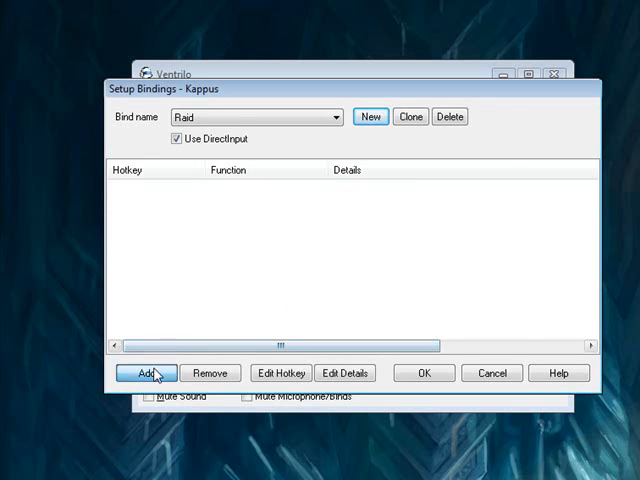
- Add a PTT Advanced hotkey on Mouse Button 4 targeting Battle Room, then pick Raid as bindings
{"action": "left_click", "coordinate": [146, 372]}
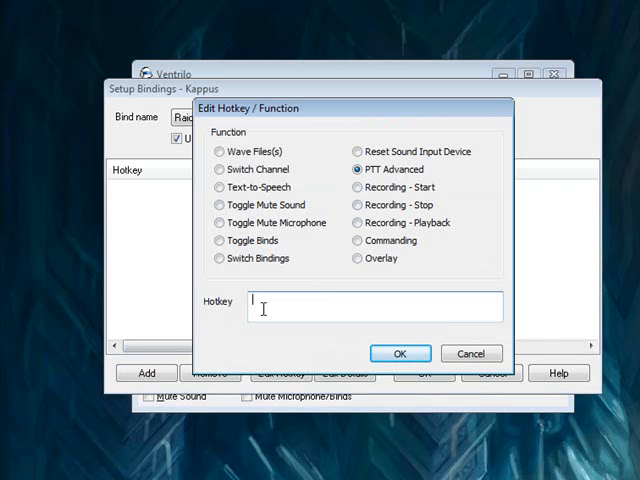
{"action": "left_click", "coordinate": [376, 306]}
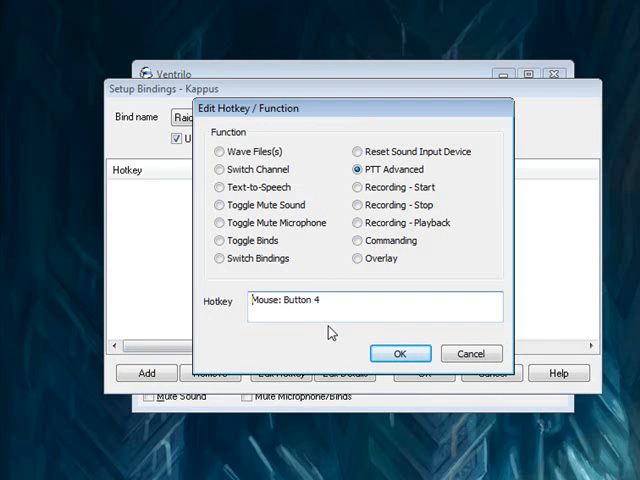
{"action": "left_click", "coordinate": [400, 352]}
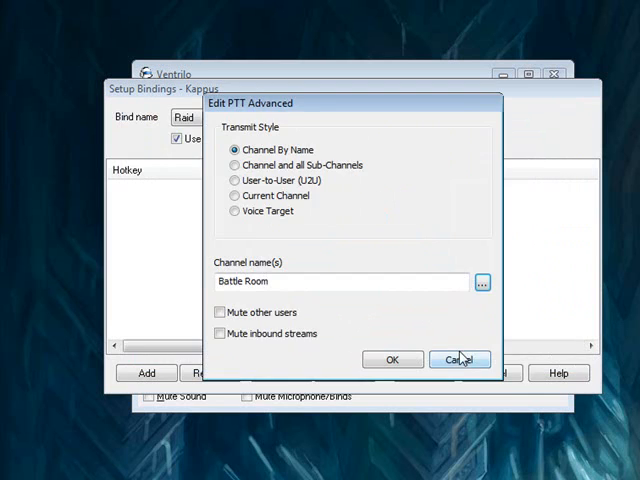
{"action": "left_click", "coordinate": [460, 360]}
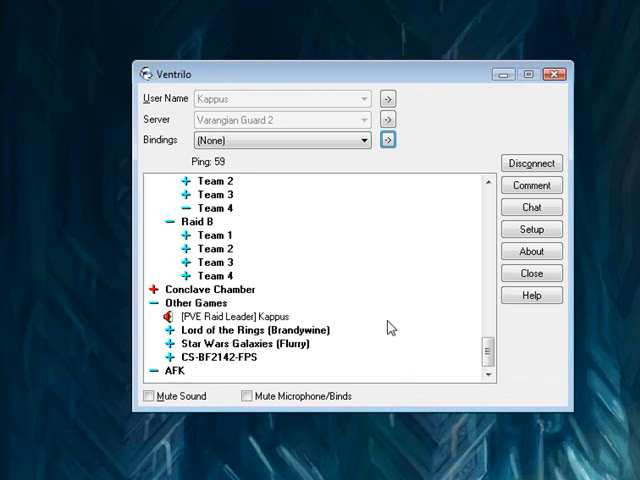
{"action": "left_click", "coordinate": [356, 140]}
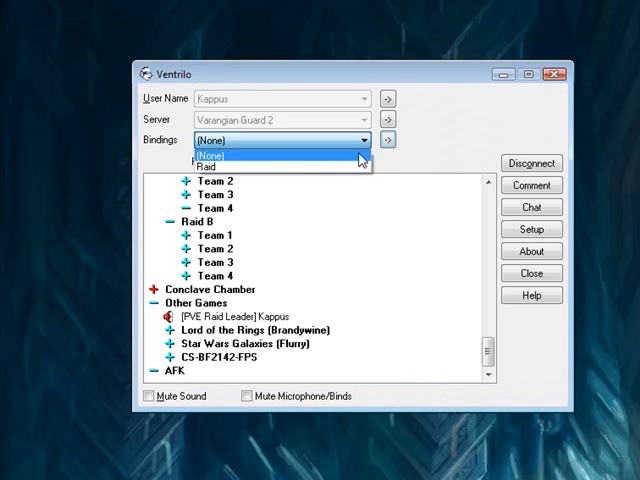